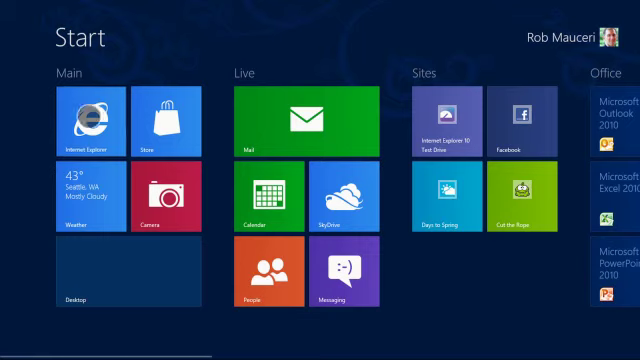
Step: Launch the browser and open a demo from the Test Drive gallery
left_click(76, 122)
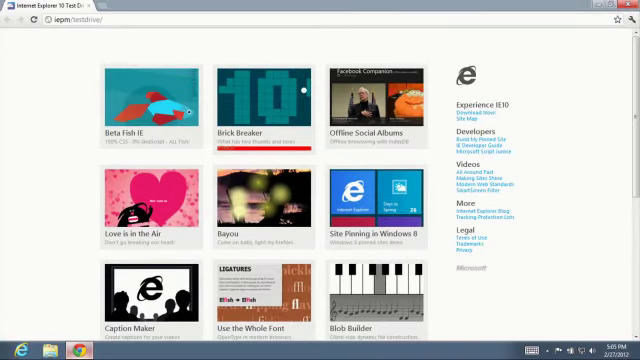
left_click(264, 198)
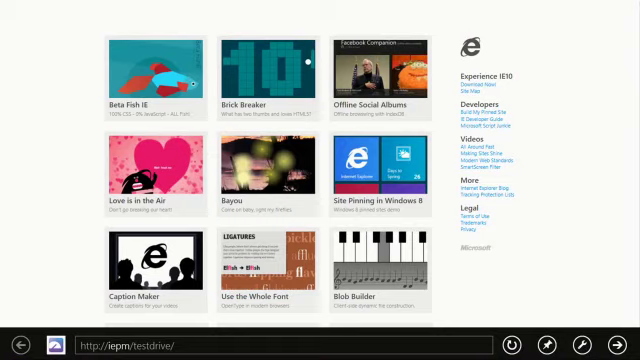
left_click(150, 68)
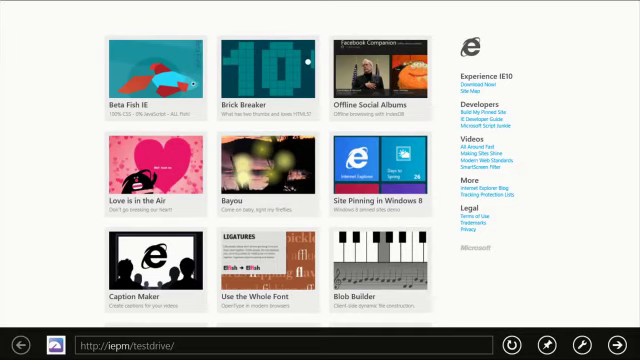
Step: Open the Brick Breaker demo and select a level from the Level Selection bar
left_click(270, 80)
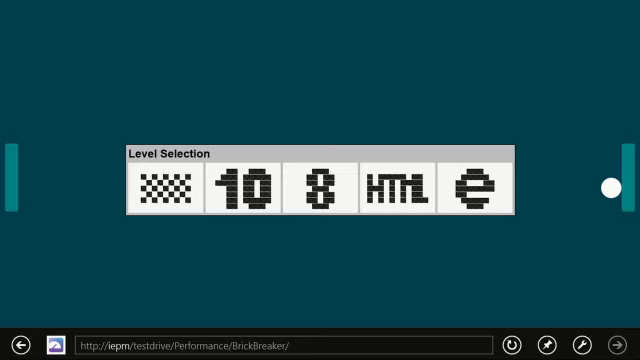
left_click(328, 188)
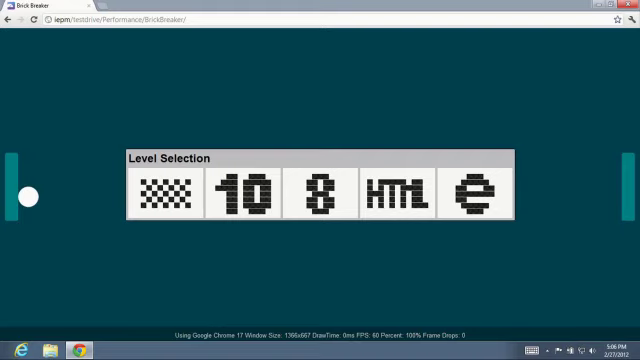
Step: Select a Brick Breaker level in Chrome to run the game for comparison
left_click(320, 196)
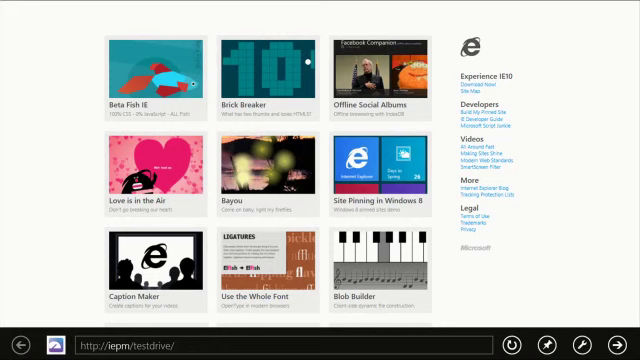
Step: Open another gallery demo, then return to the Windows Start screen
left_click(382, 70)
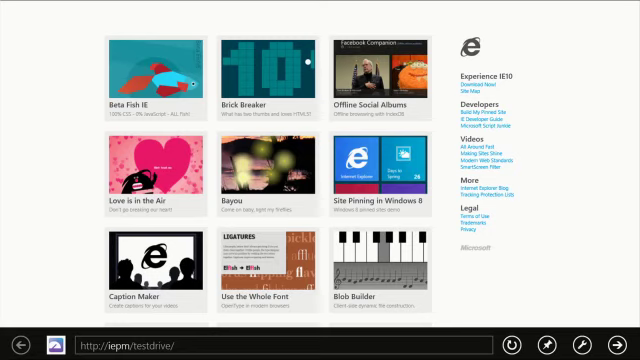
key("Win")
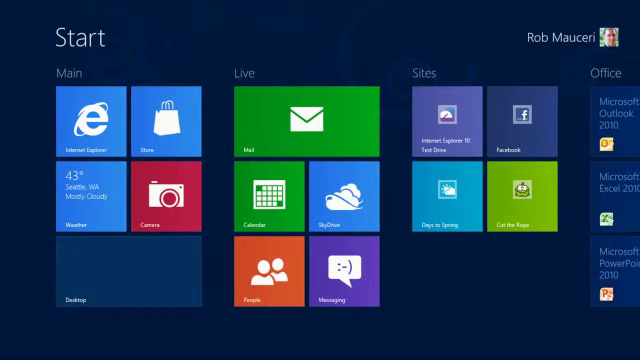